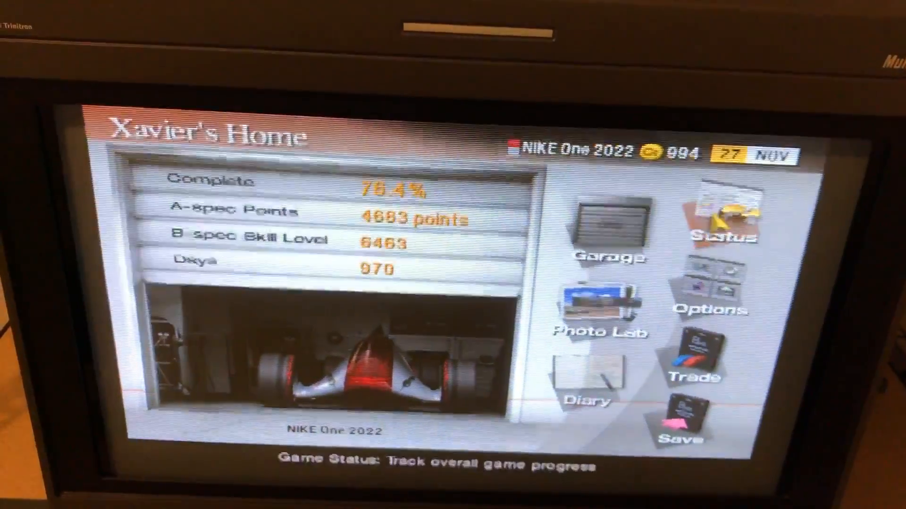
- From Xavier's Home go into Options and bring up Screen Settings showing 16:9 aspect ratio
{"action": "left_click", "coordinate": [706, 309]}
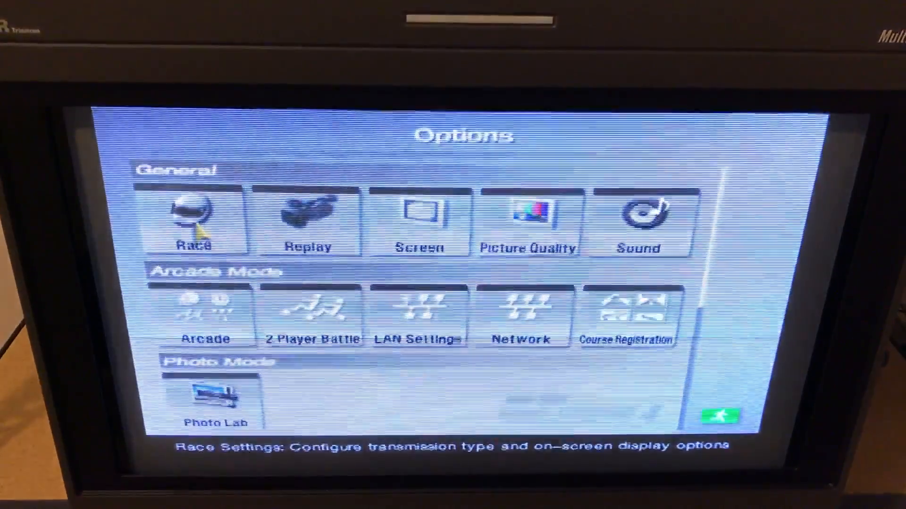
{"action": "left_click", "coordinate": [419, 223]}
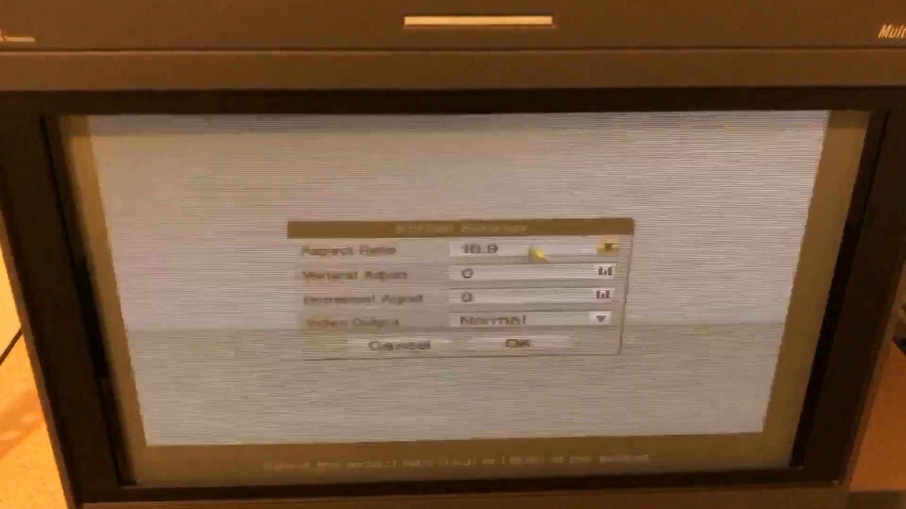